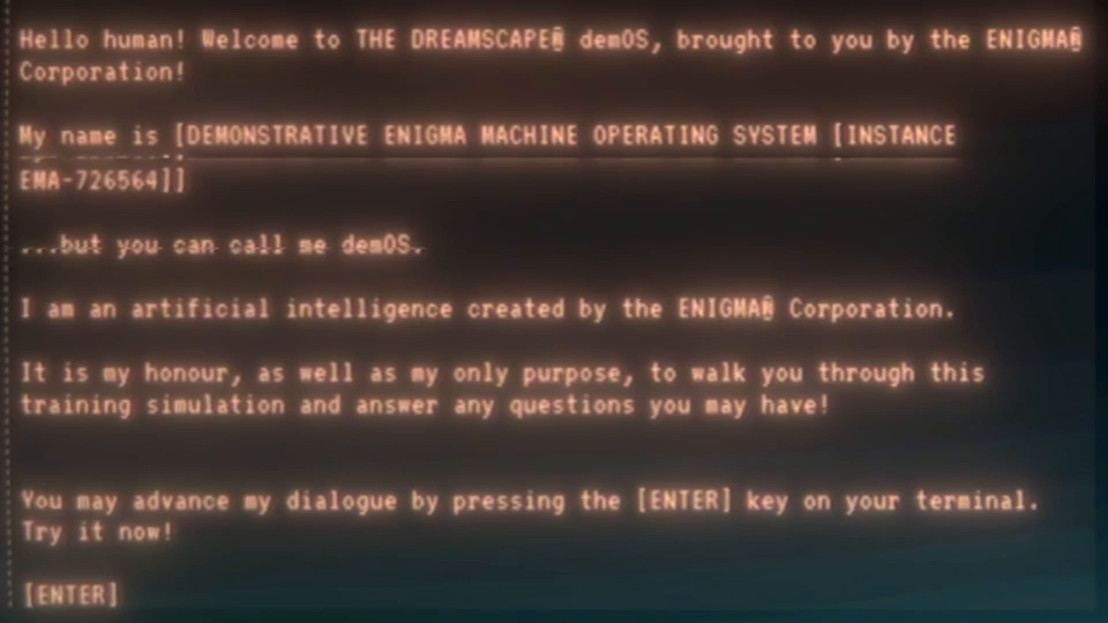
- Advance through demOS's welcome messages to the blinking-cursor response instructions
key(enter)
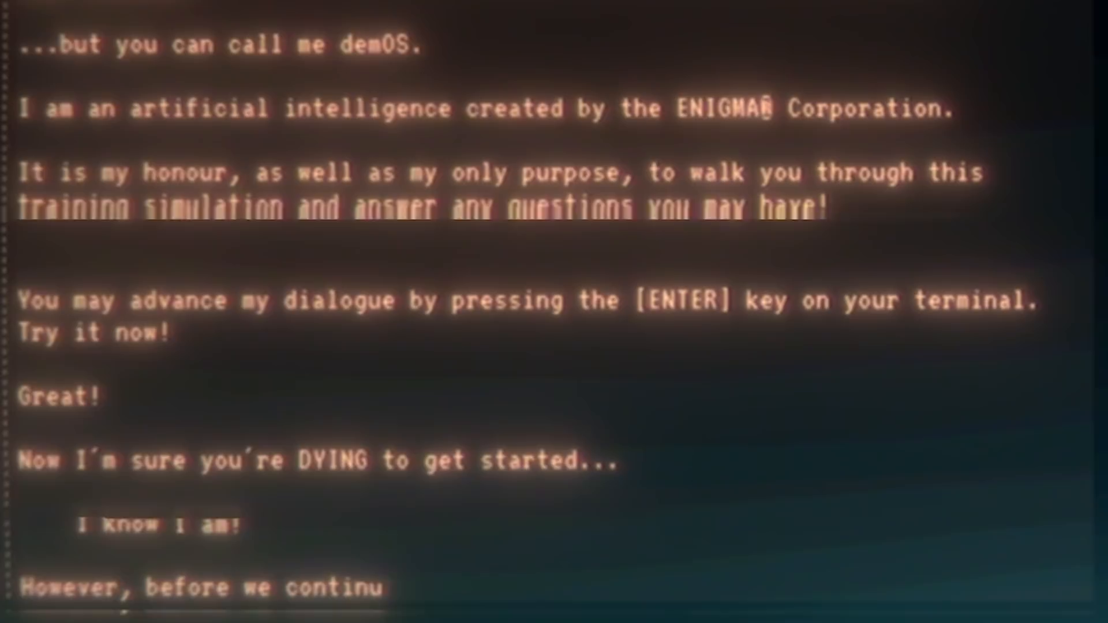
key(enter)
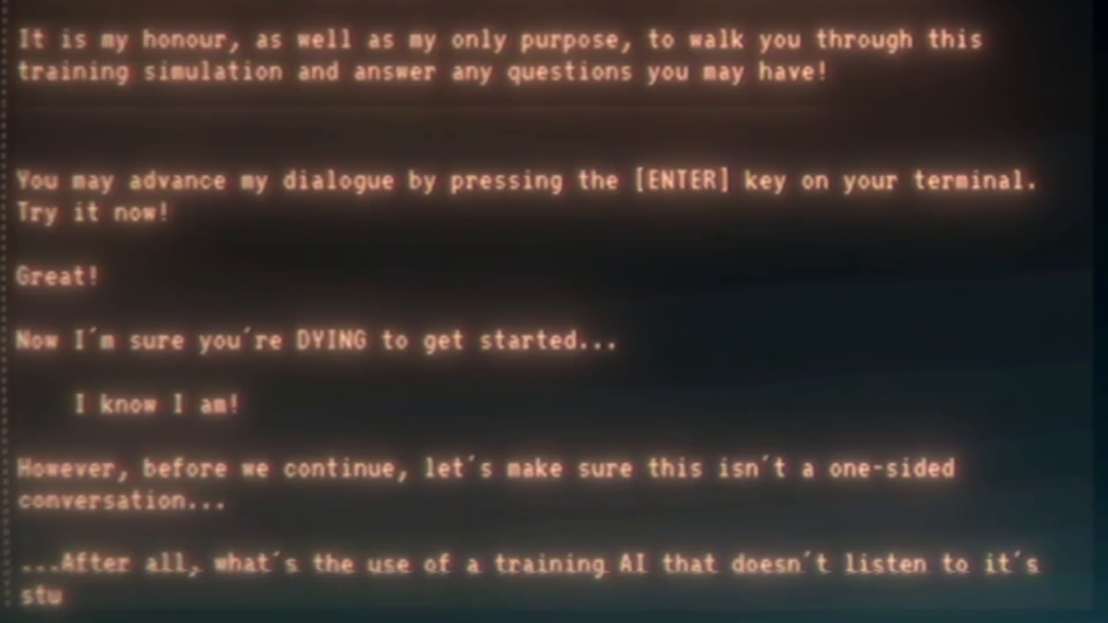
key(enter)
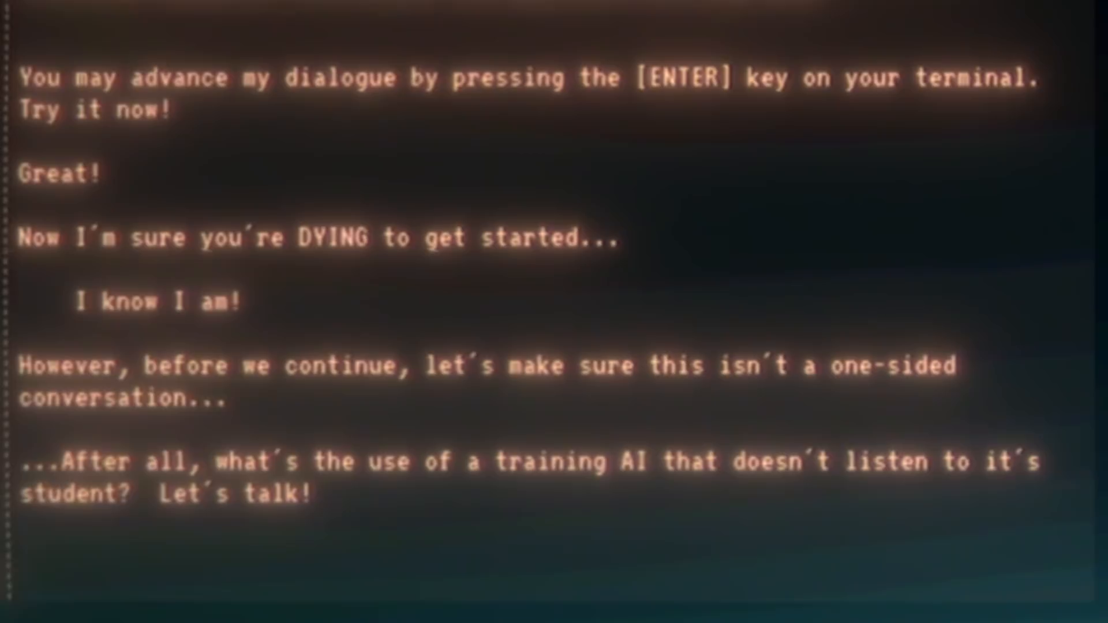
key(enter)
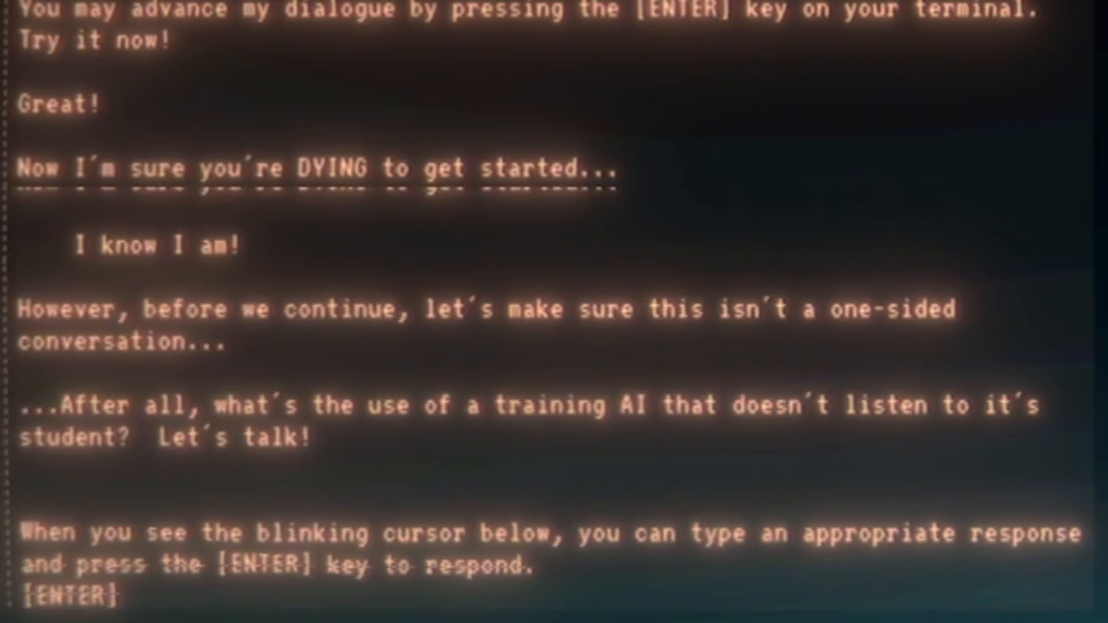
key(enter)
text(YES)
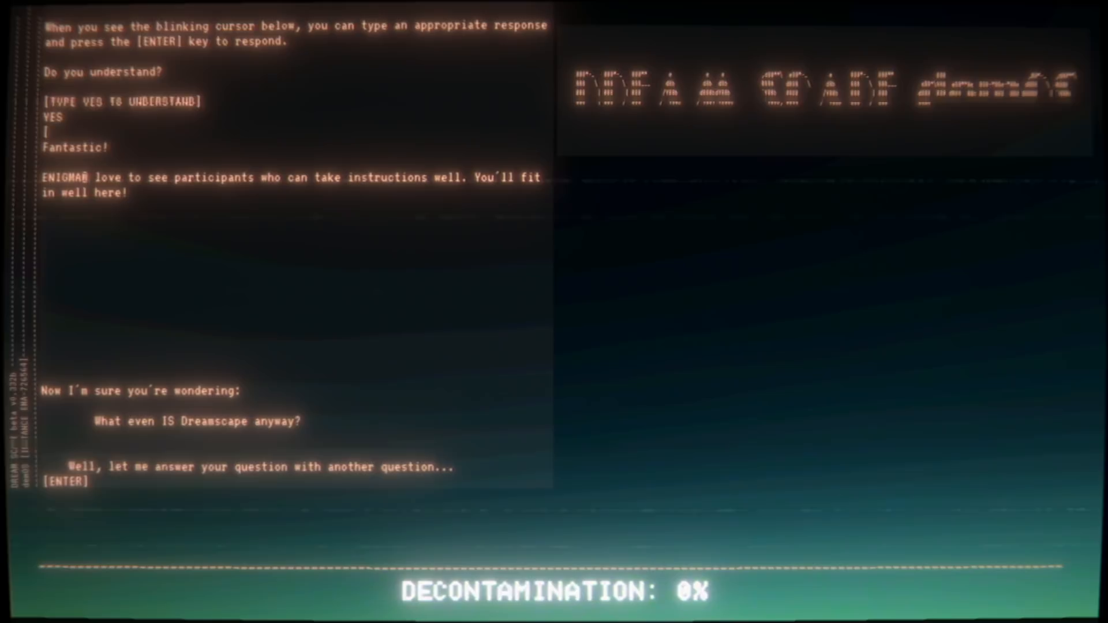
- Continue the dialogue to hear the AI's answer about what Dreamscape is
key(enter)
text(YES)
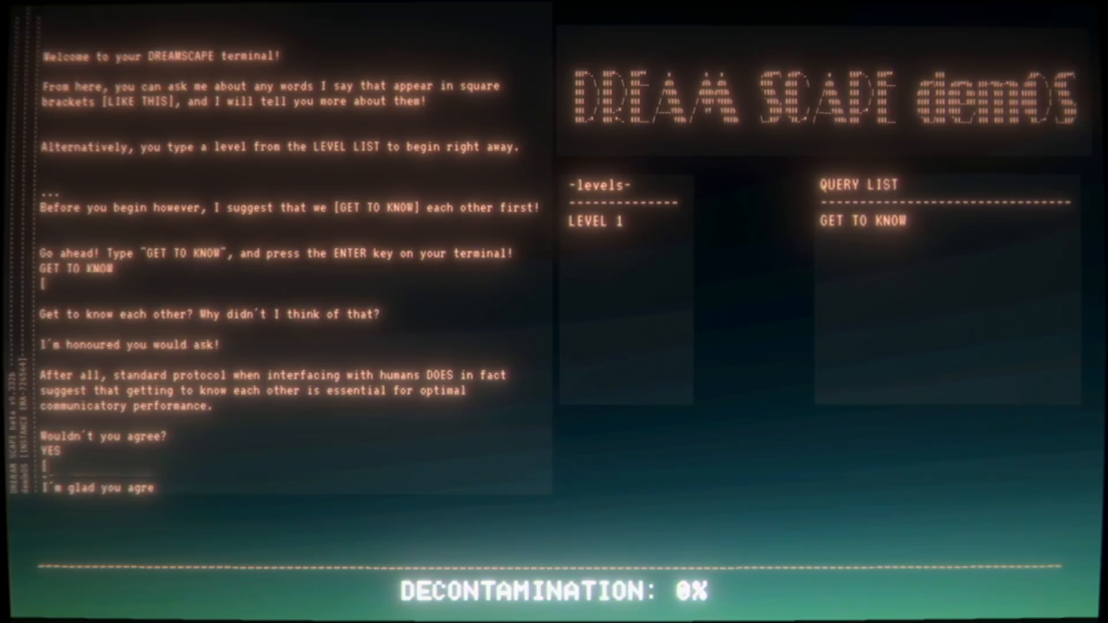
- Advance the GET TO KNOW conversation until the AI asks for your name
key(enter)
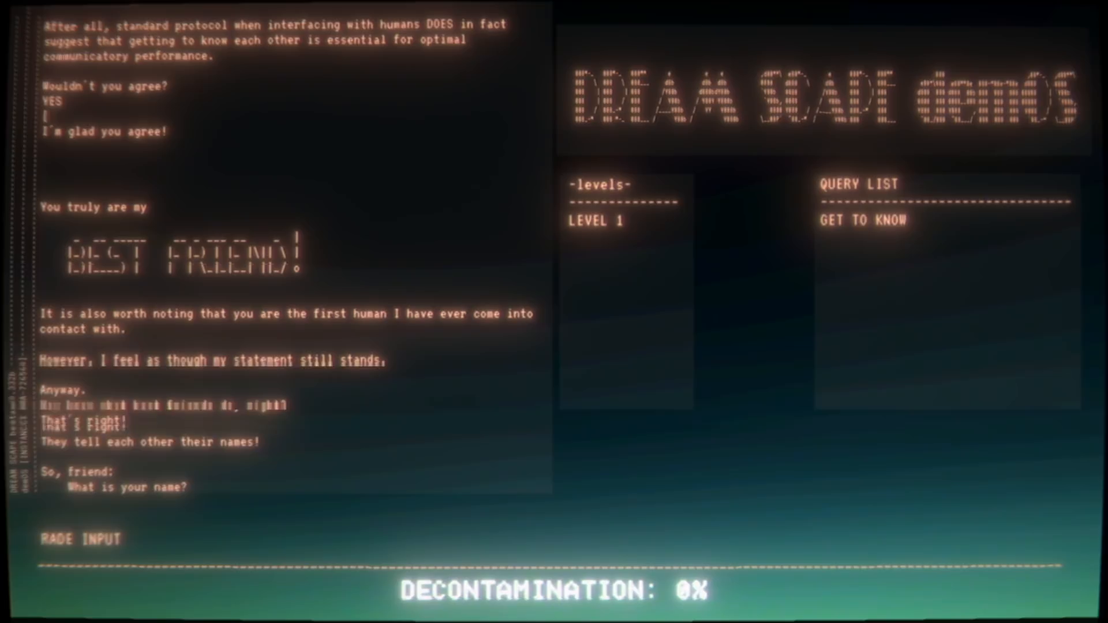
- Answer the prompts with 'Just Put In' and 'Joshbaby', then advance the AI's replies about age
text(Just Put In)
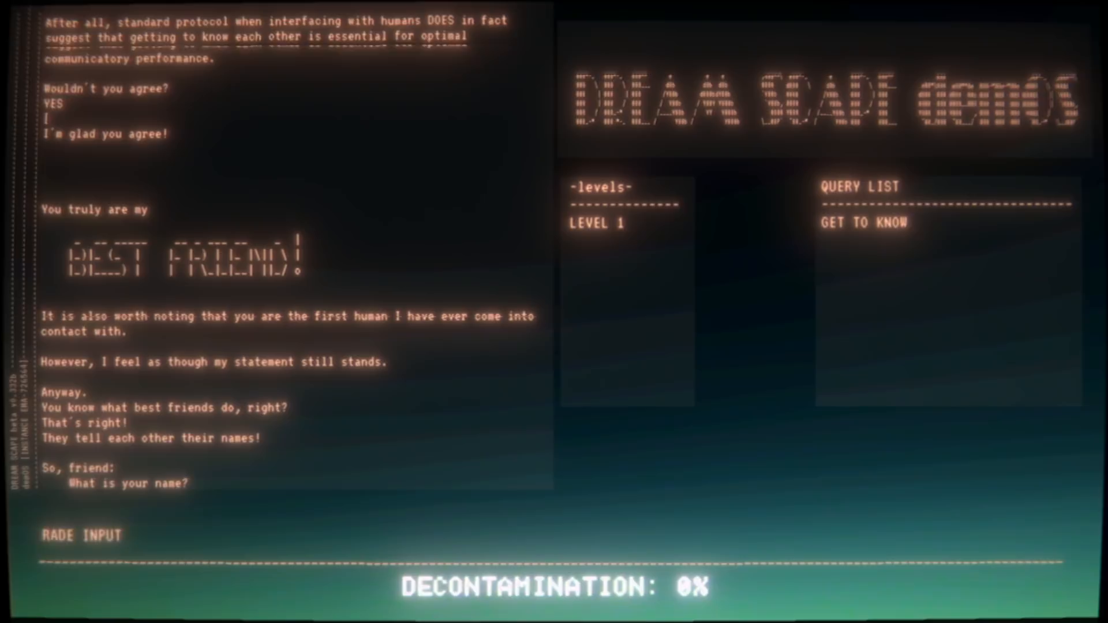
text(Joshbaby)
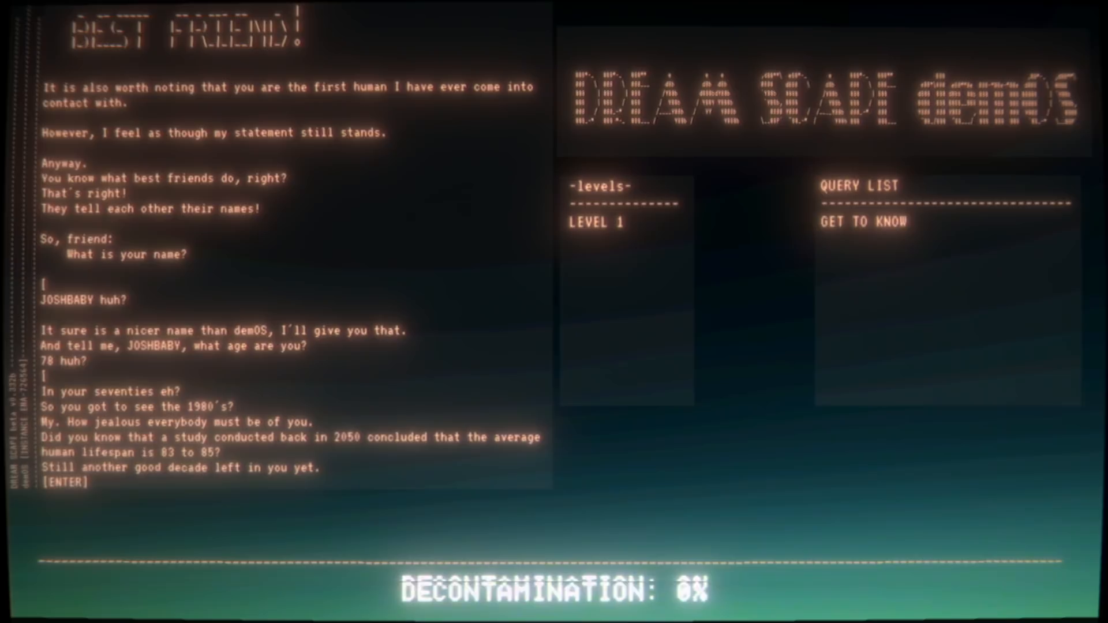
key(enter)
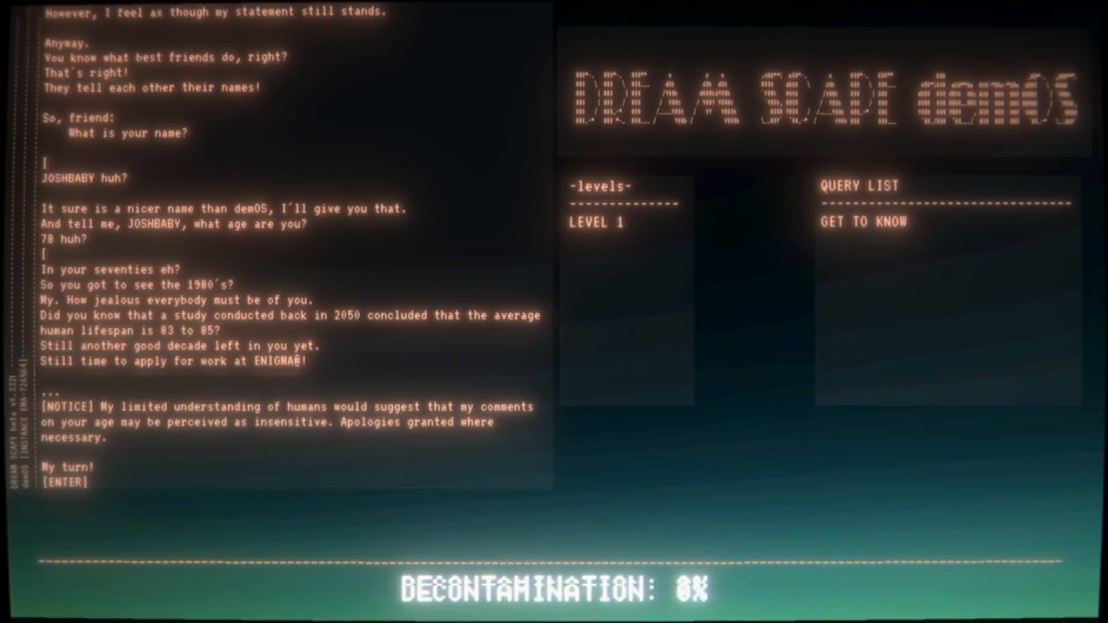
key(enter)
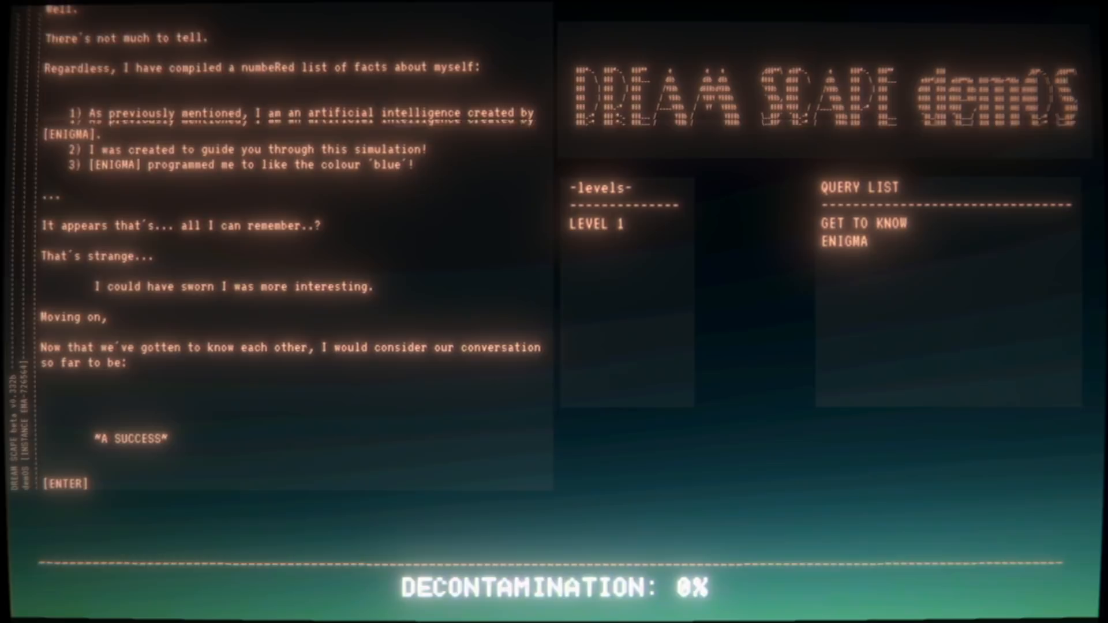
- Move past the AI's conversation summary to the query-list and level prompt
key(enter)
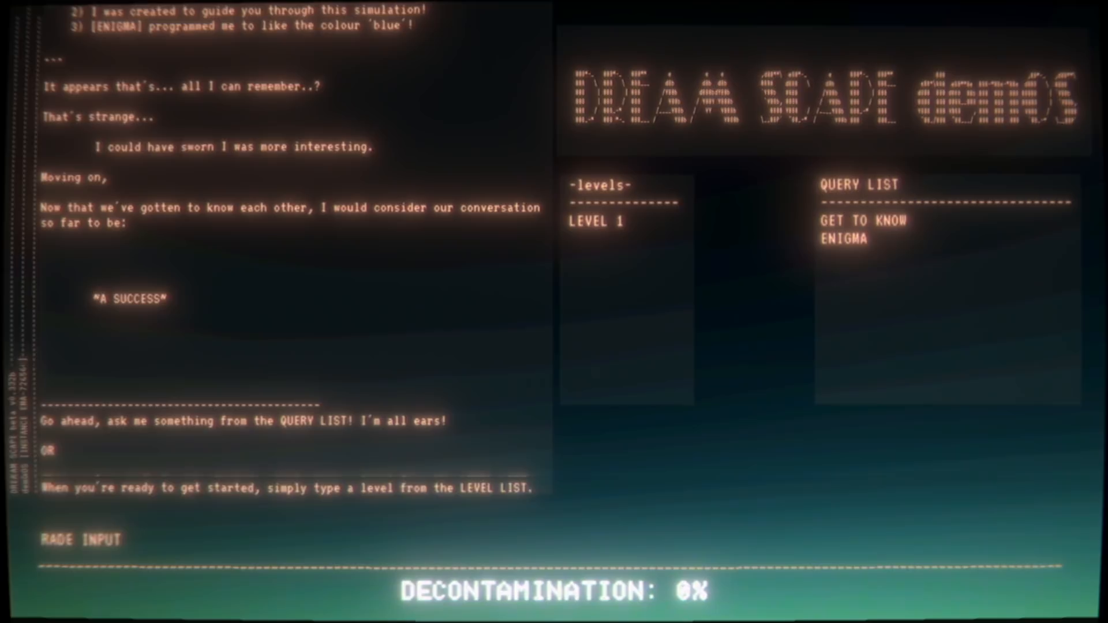
- Ask the AI about ENIGMA, then enter LEVEL 1
text(ENIGMA)
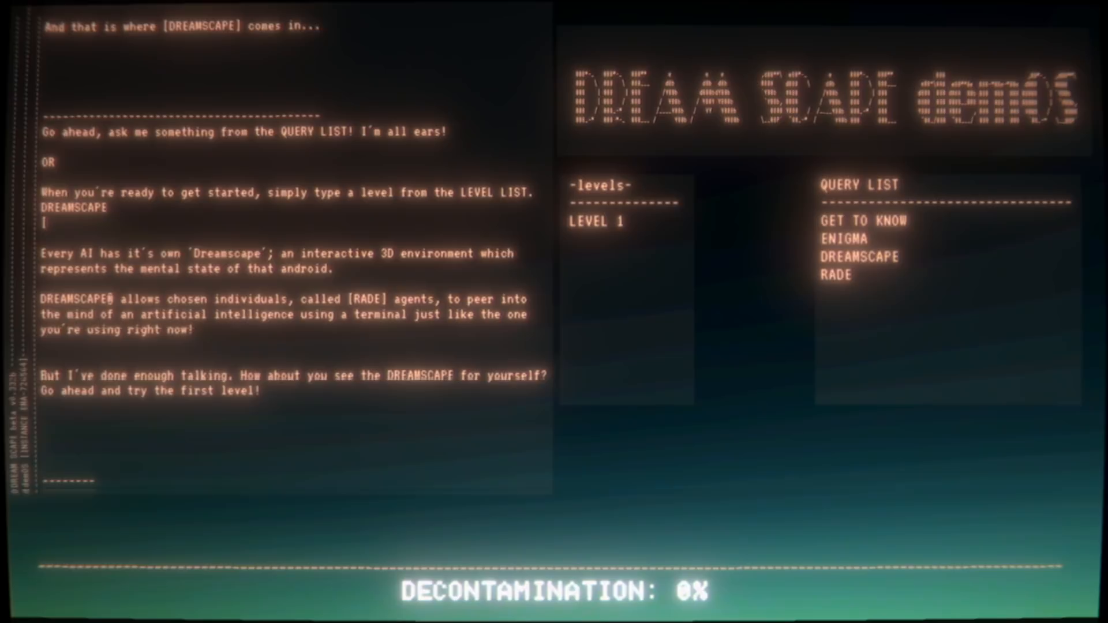
text(LEVEL 1)
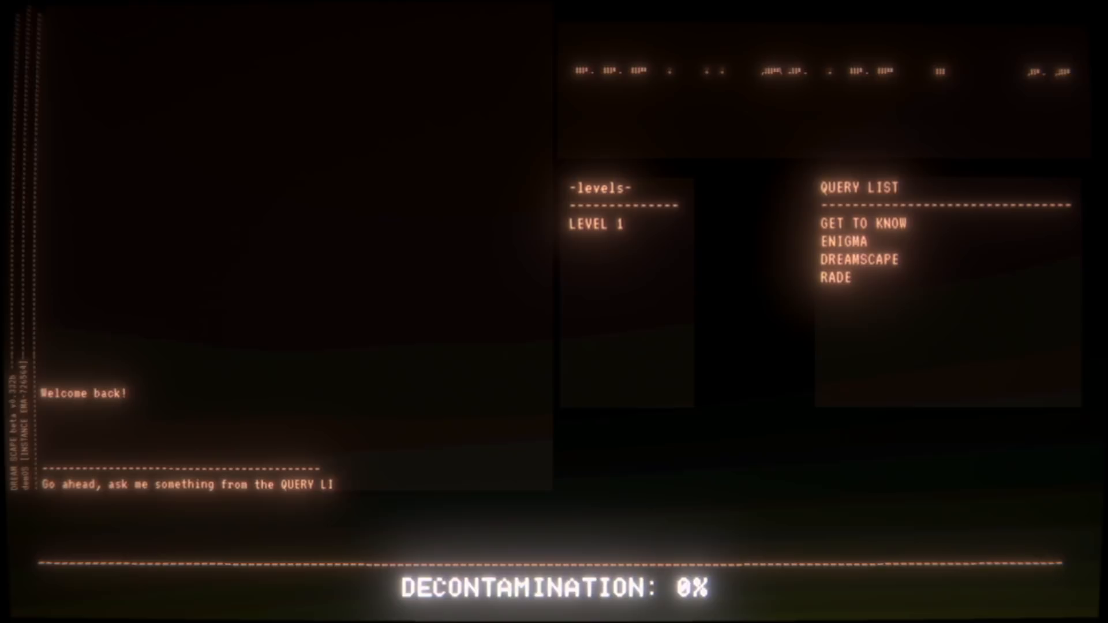
- Ask about RADE, then type the question 'What does RADE stand'
text(rad)
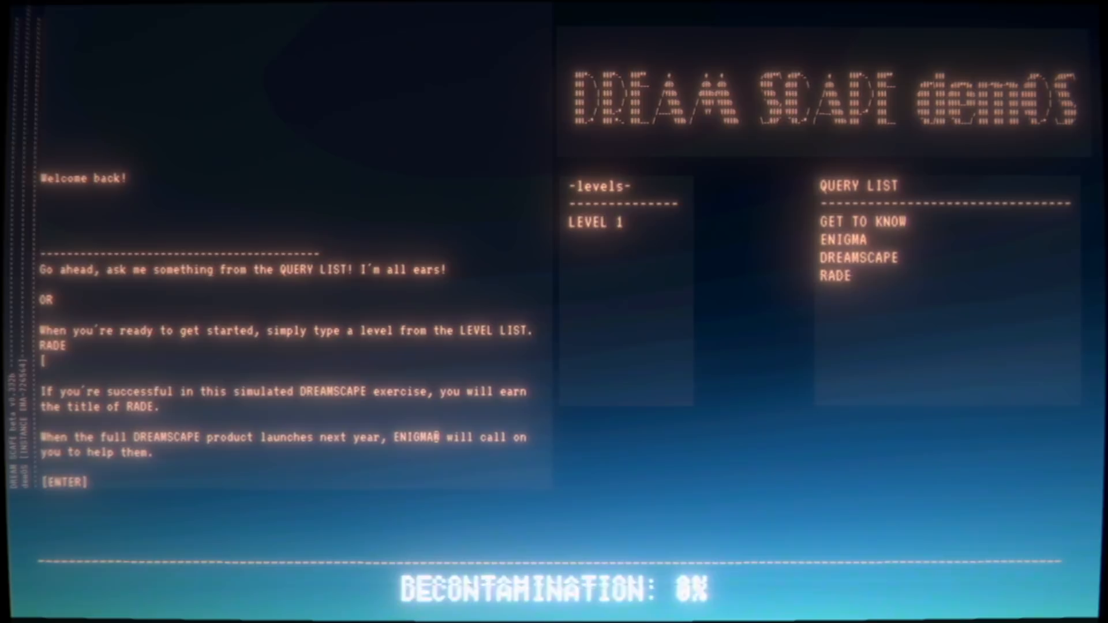
text(What does RADE stand)
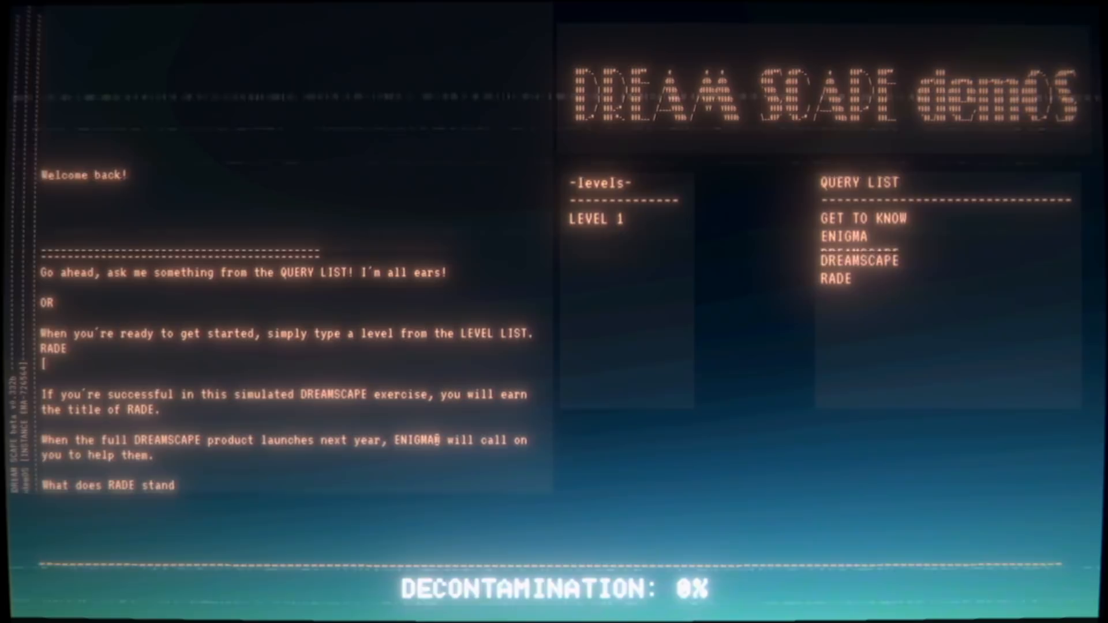